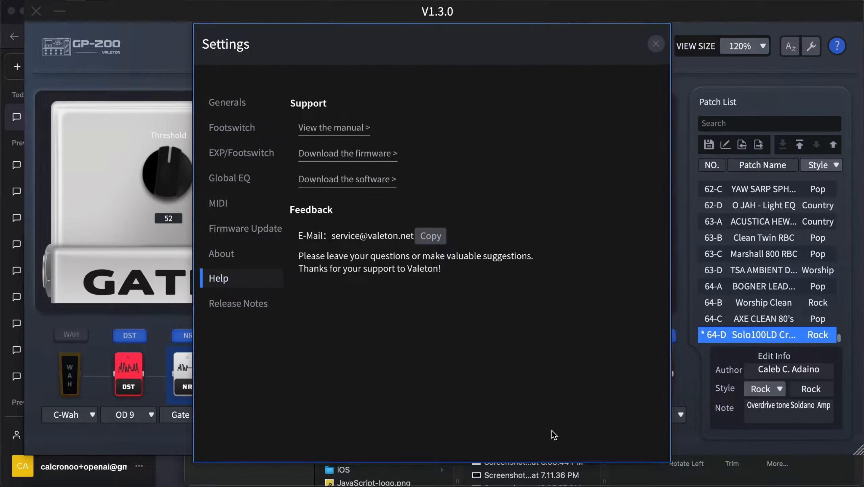
pyautogui.moveTo(690, 152)
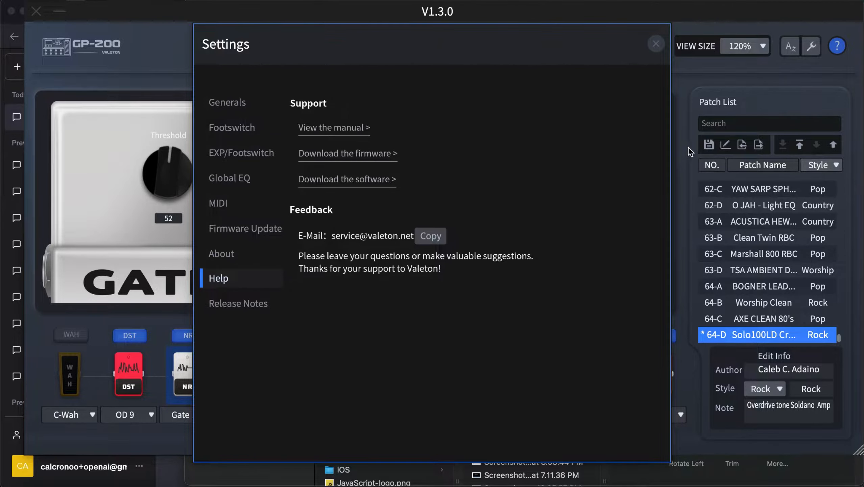
pyautogui.moveTo(618, 83)
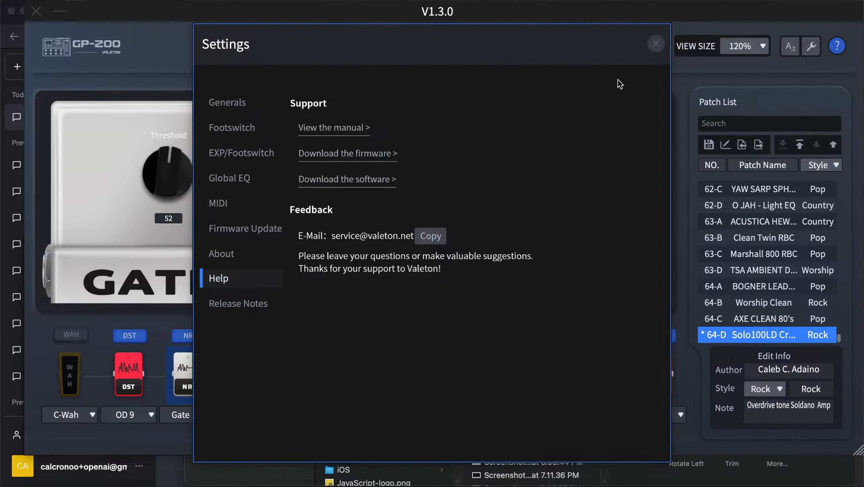
# - Close the Settings dialog and return to editing patch 64-D Solo100LD Crosby
pyautogui.click(656, 44)
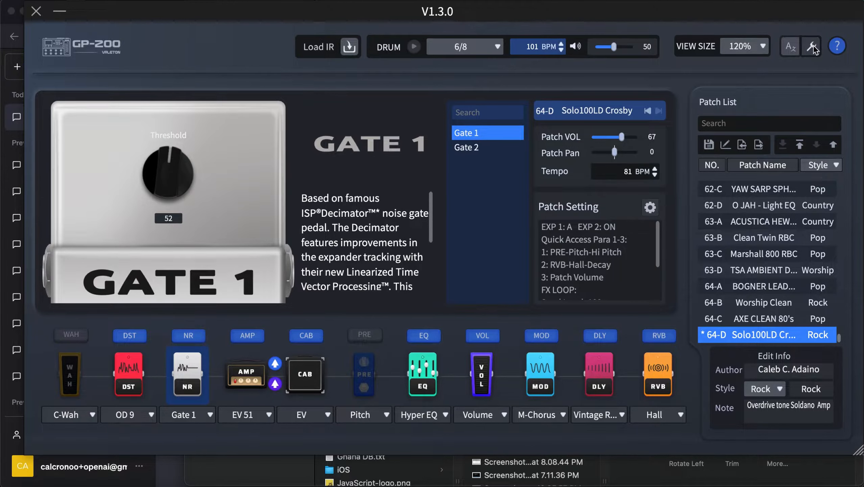
# - Reopen Settings on the Help page with manual, firmware, software links and support email
pyautogui.click(811, 46)
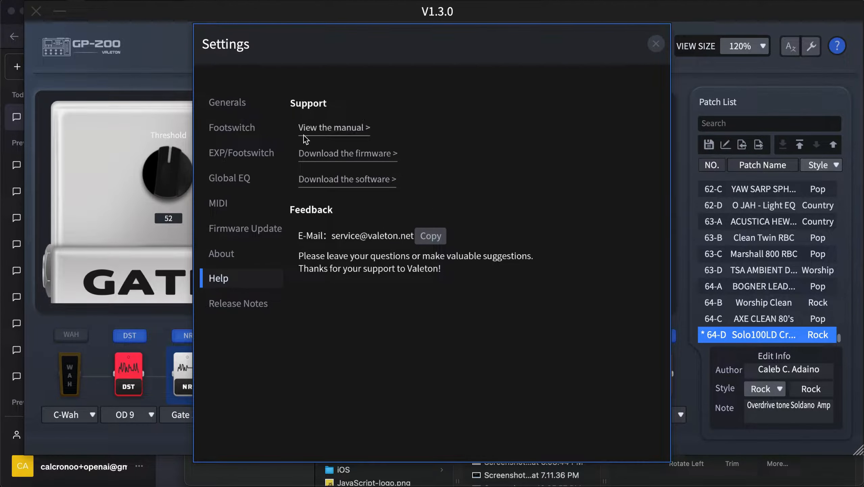
pyautogui.moveTo(330, 136)
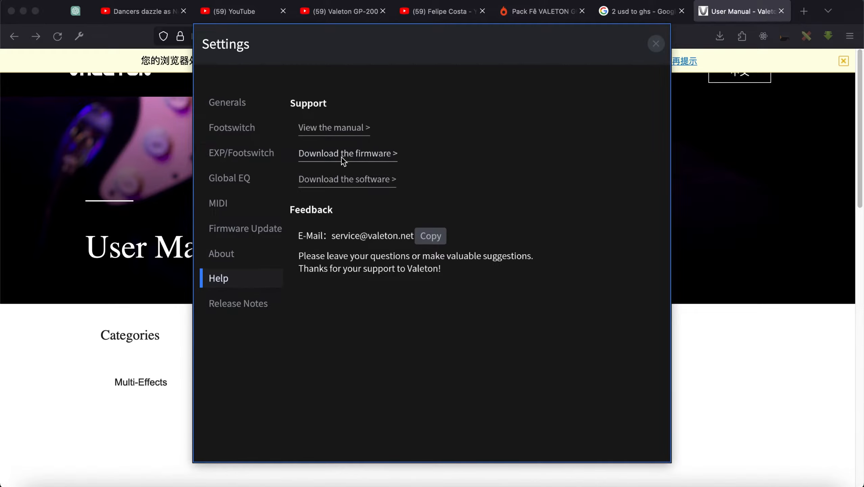
pyautogui.moveTo(326, 178)
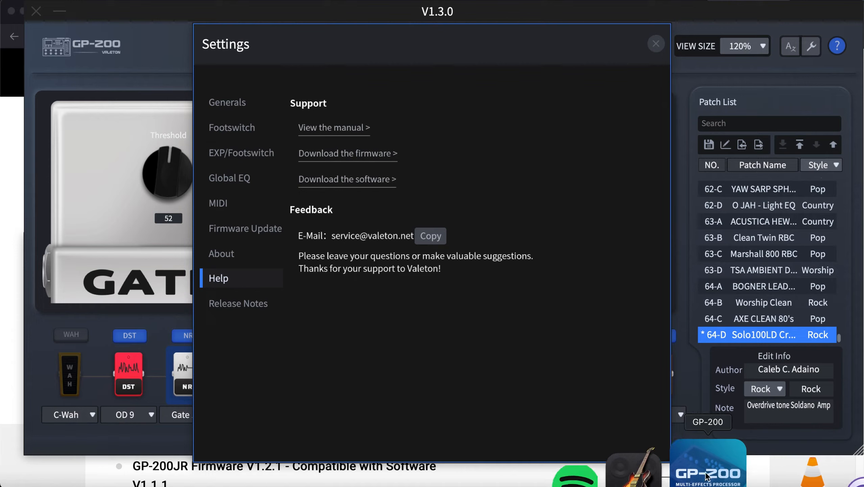
# - Bring the GP-200 editor's Help settings back in front of the V1.3.0 download page
pyautogui.click(347, 178)
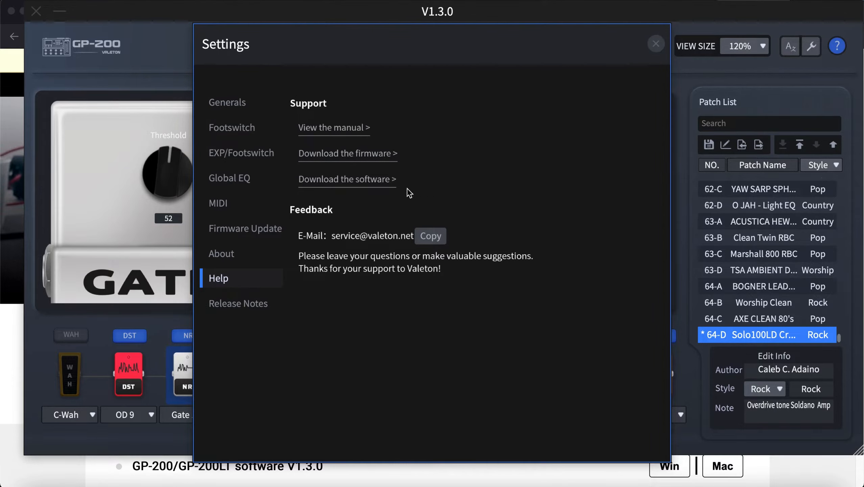
pyautogui.moveTo(337, 135)
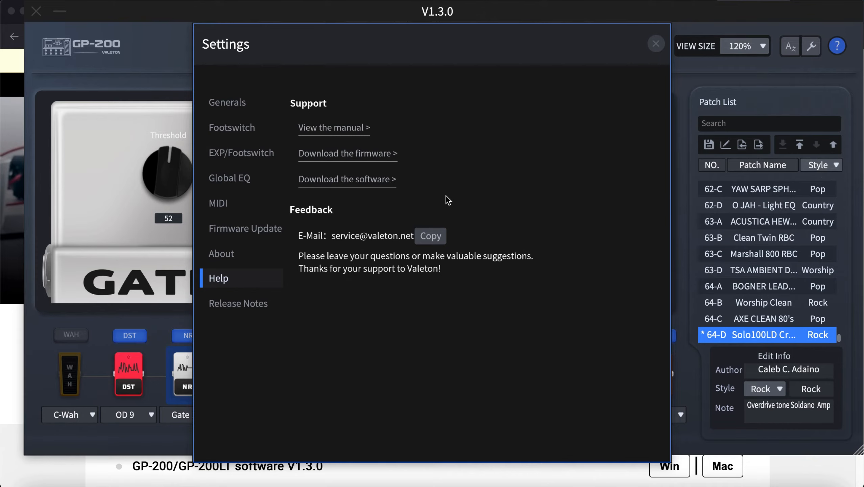
pyautogui.moveTo(502, 74)
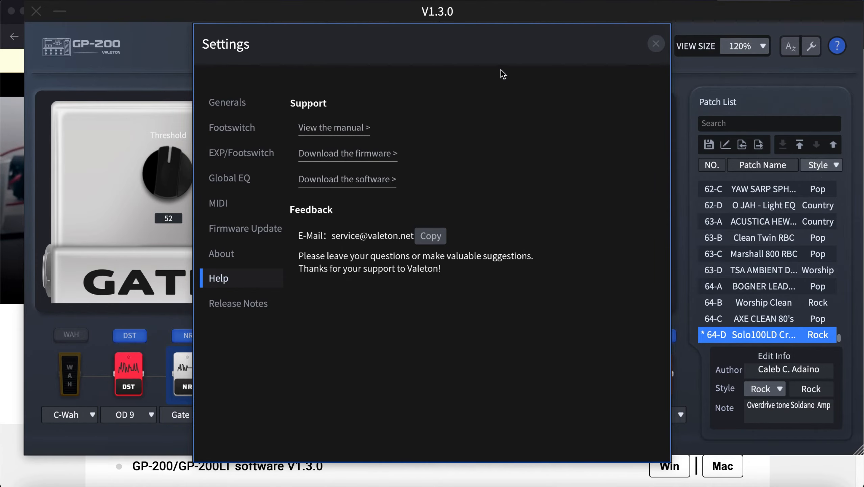
pyautogui.moveTo(494, 107)
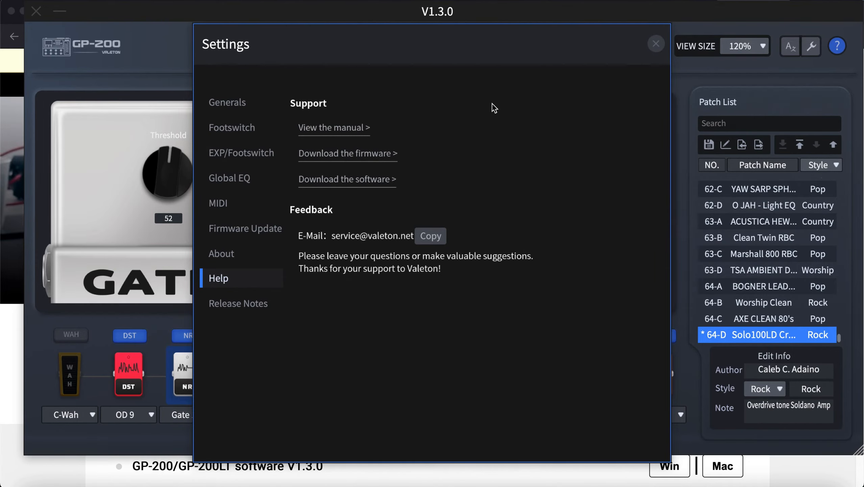